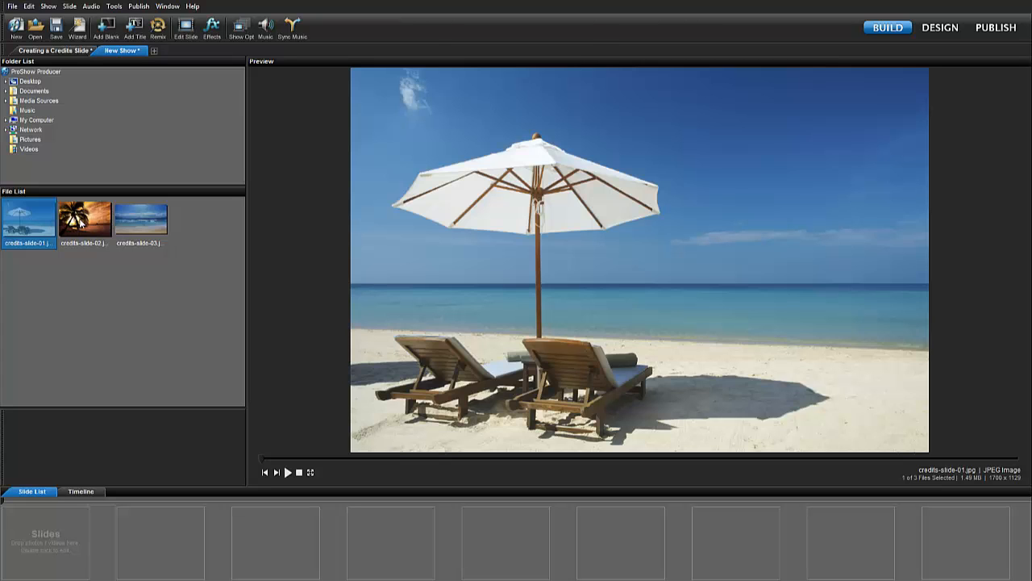
Preview the beach umbrella and sunset palm tree photos in the File List
click(84, 220)
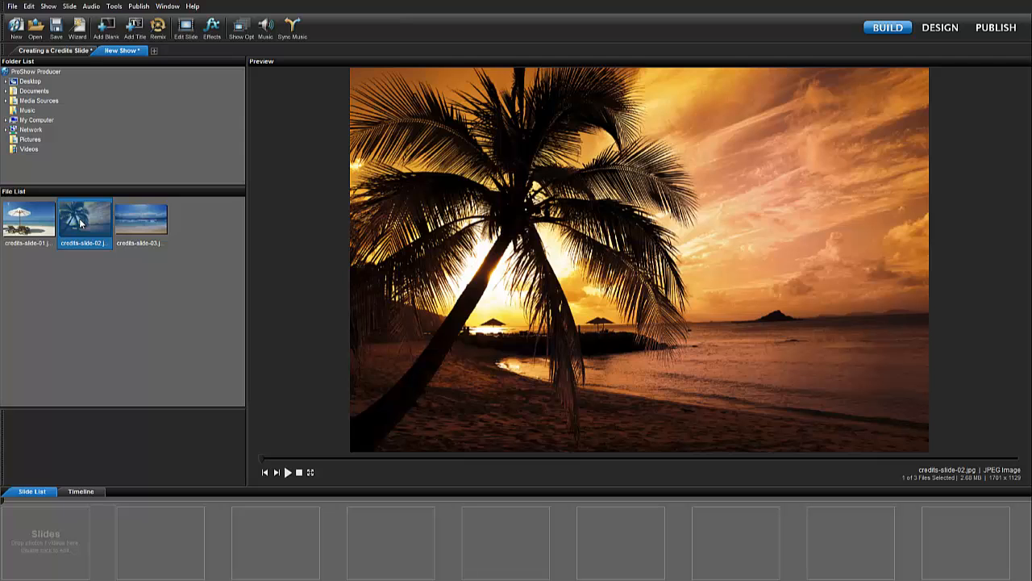
click(141, 219)
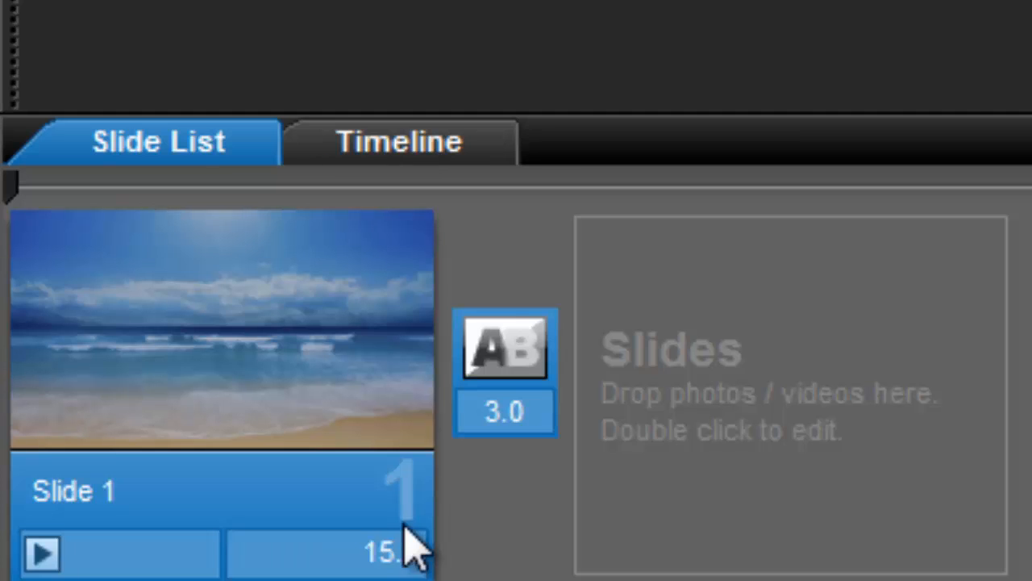
mouse_move(261, 388)
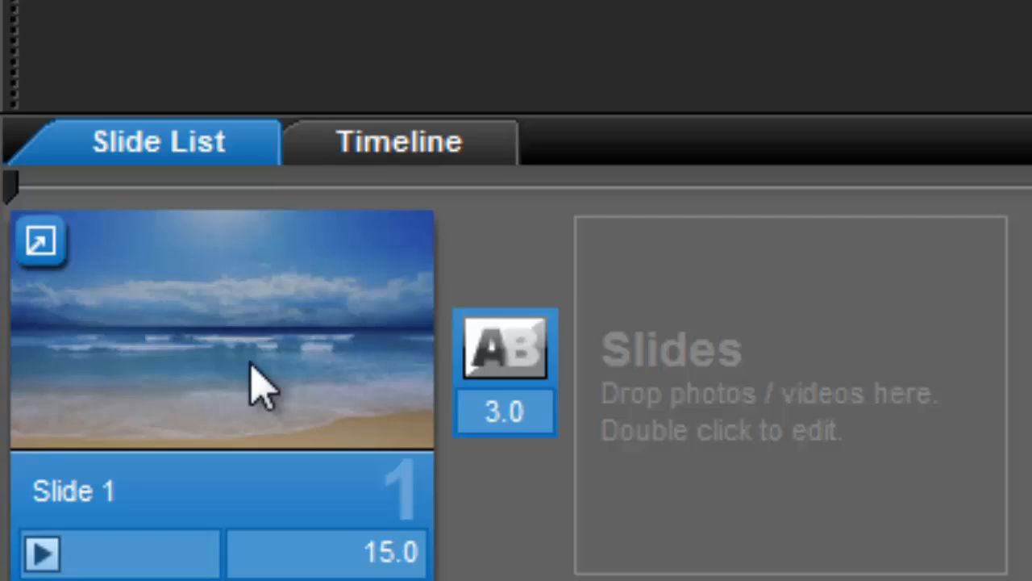
Bring up Slide Options for Slide 1 showing the Slide Style choices
double_click(223, 331)
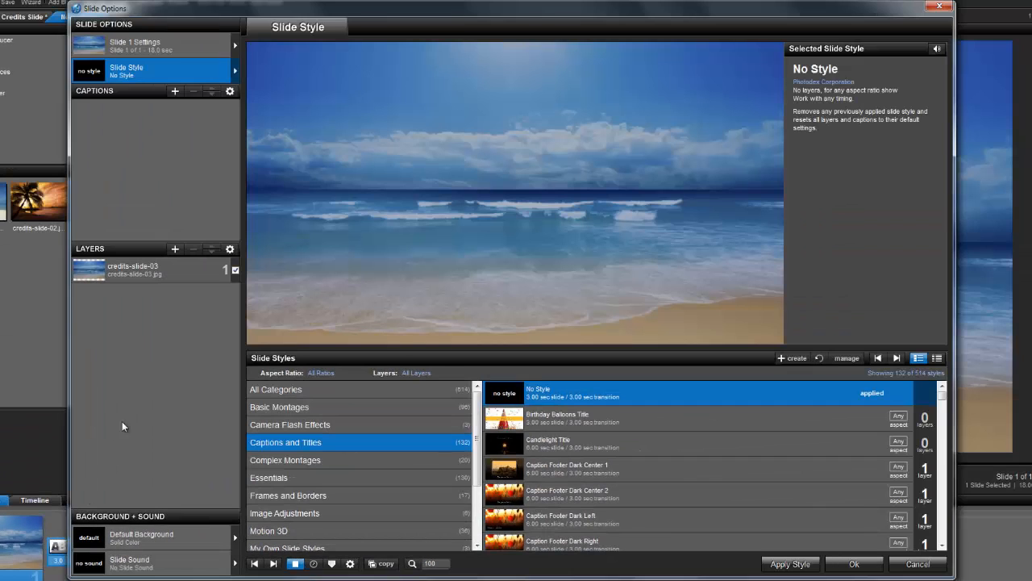
mouse_move(159, 322)
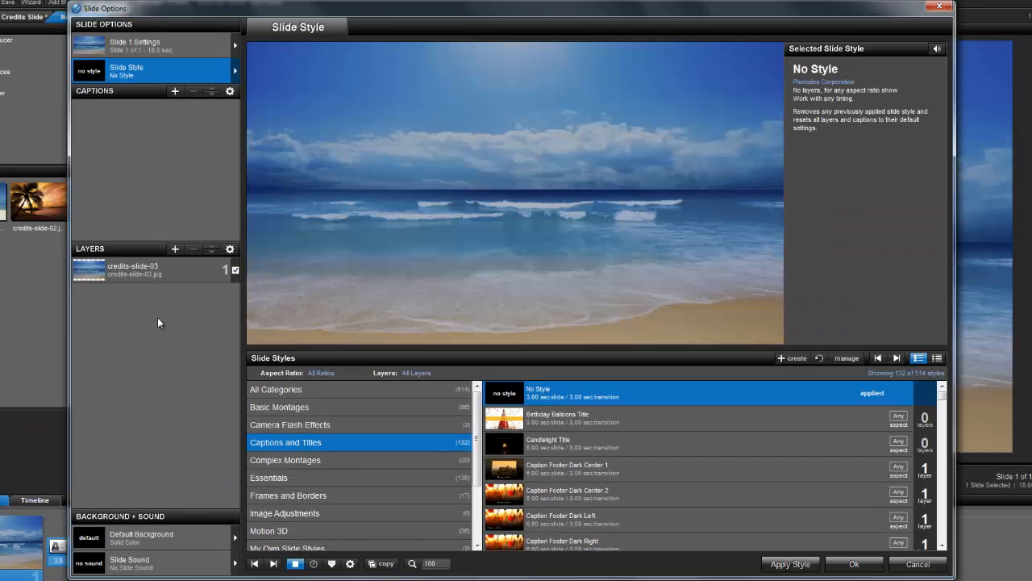
mouse_move(158, 131)
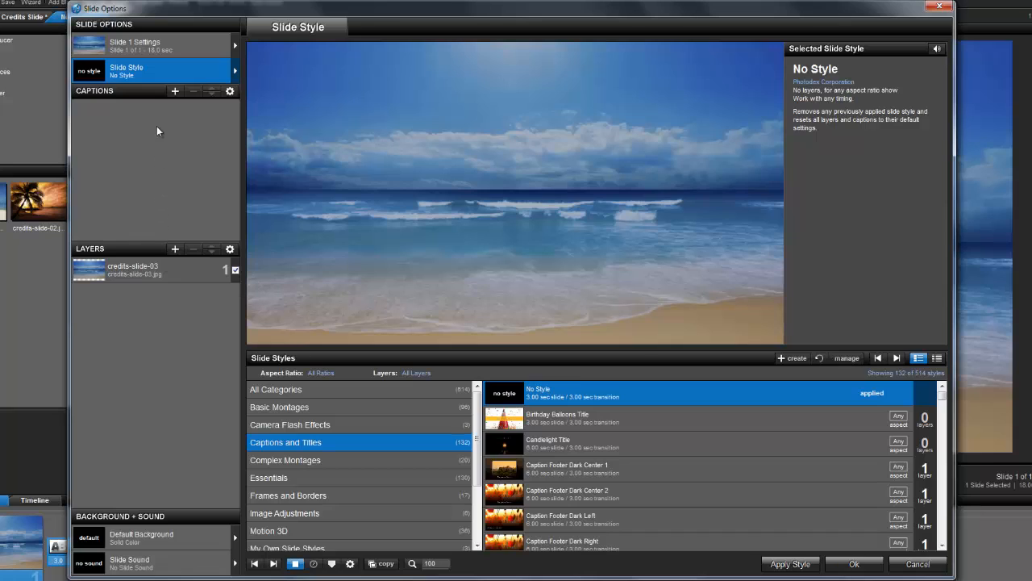
mouse_move(155, 84)
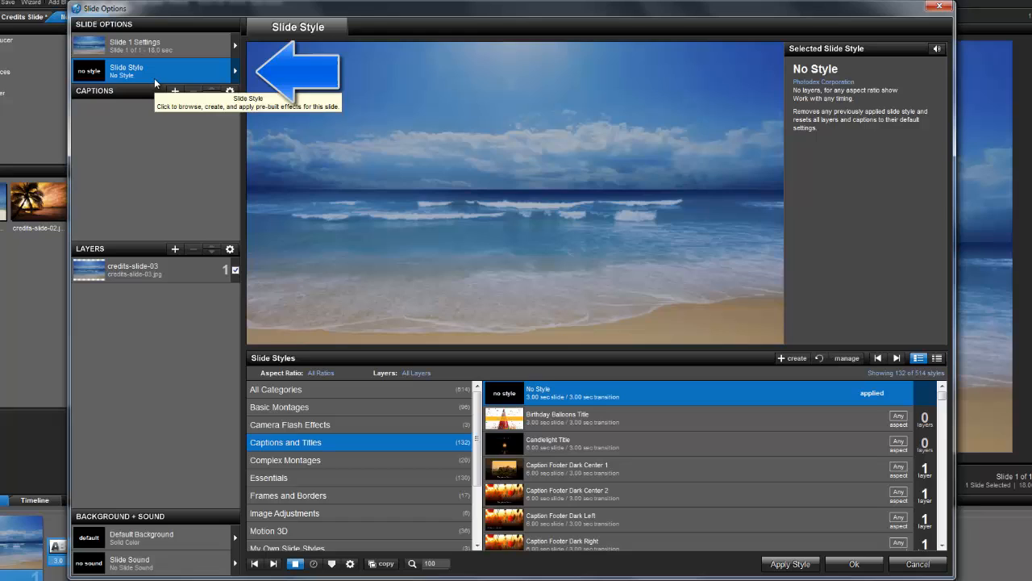
mouse_move(258, 281)
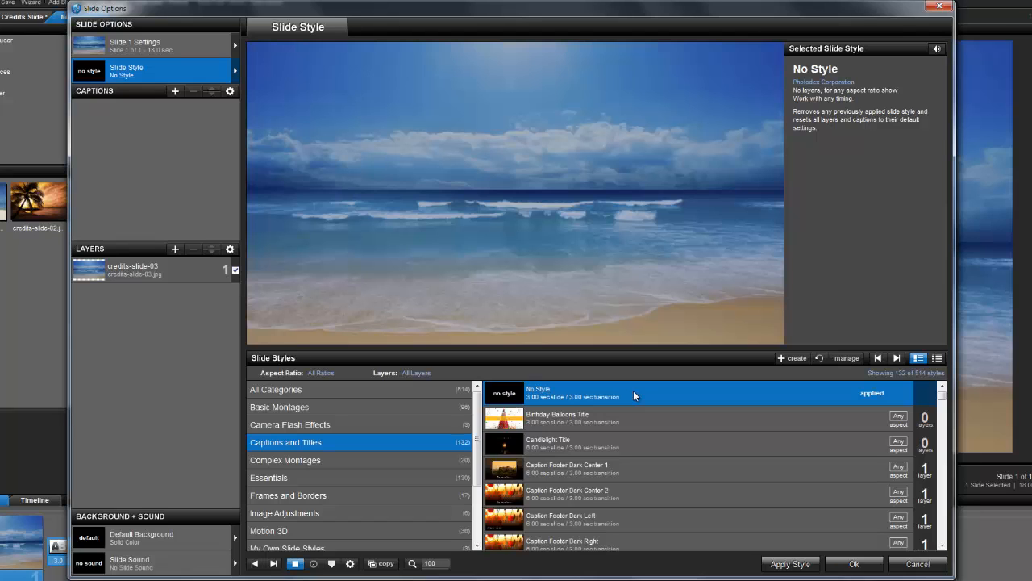
Browse the Captions and Titles styles and preview Scrolling Outro Centered
scroll(down, 3)
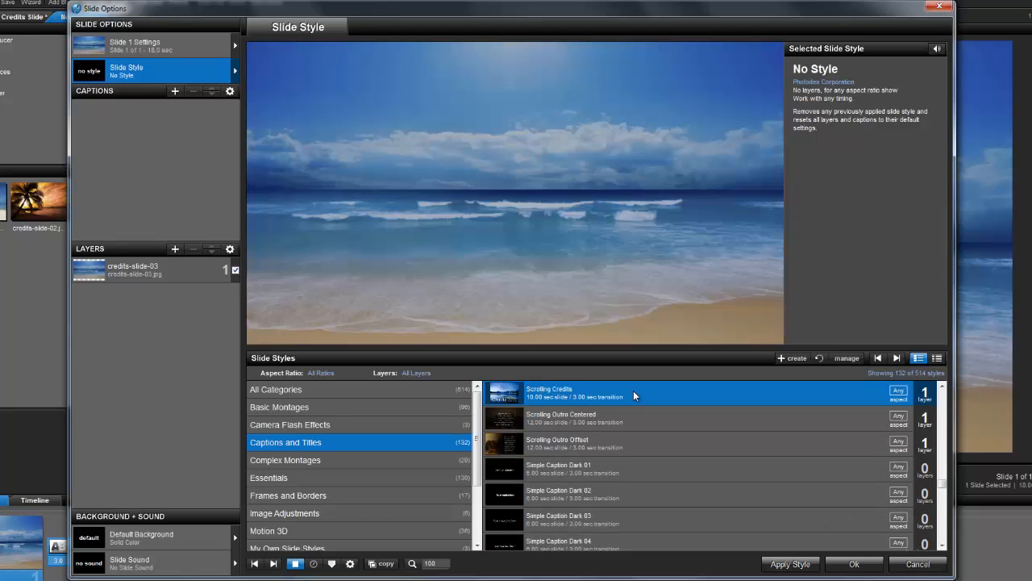
mouse_move(707, 402)
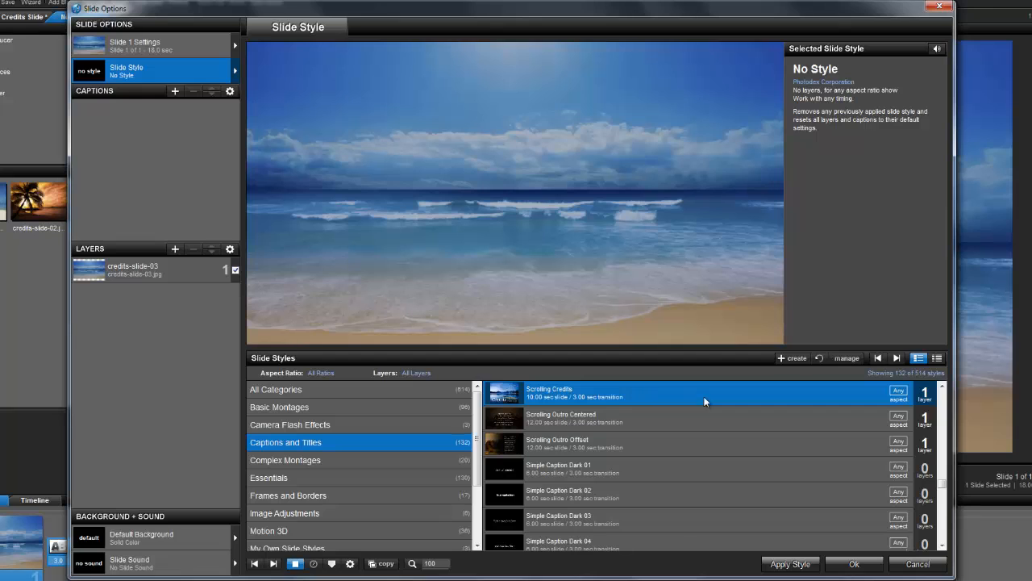
scroll(up, 3)
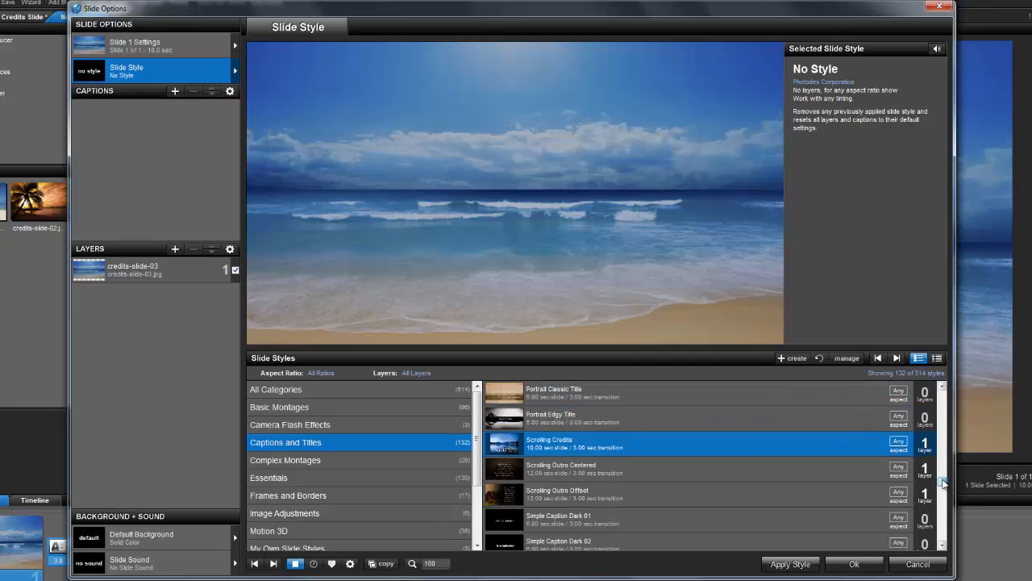
scroll(up, 3)
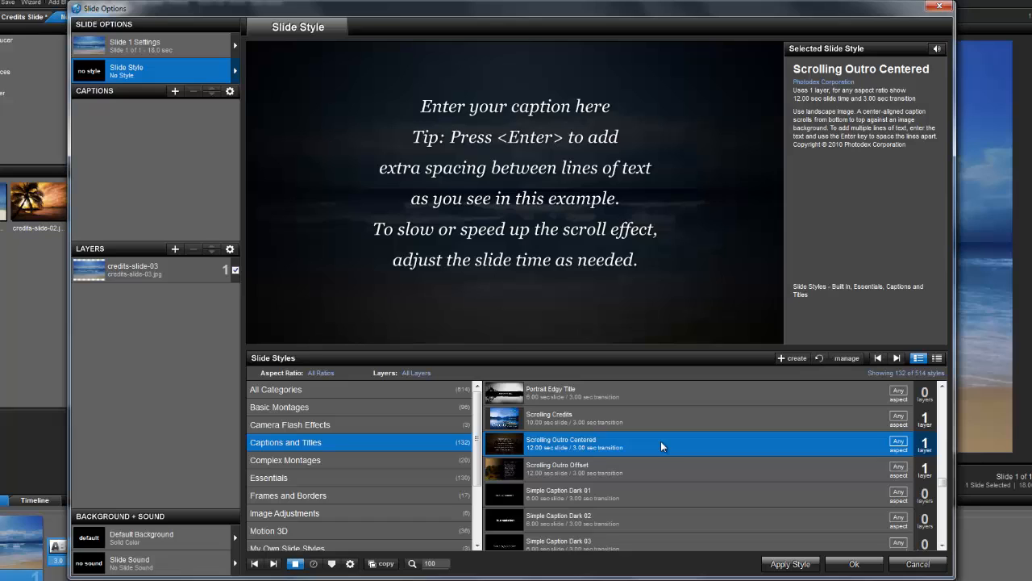
click(662, 468)
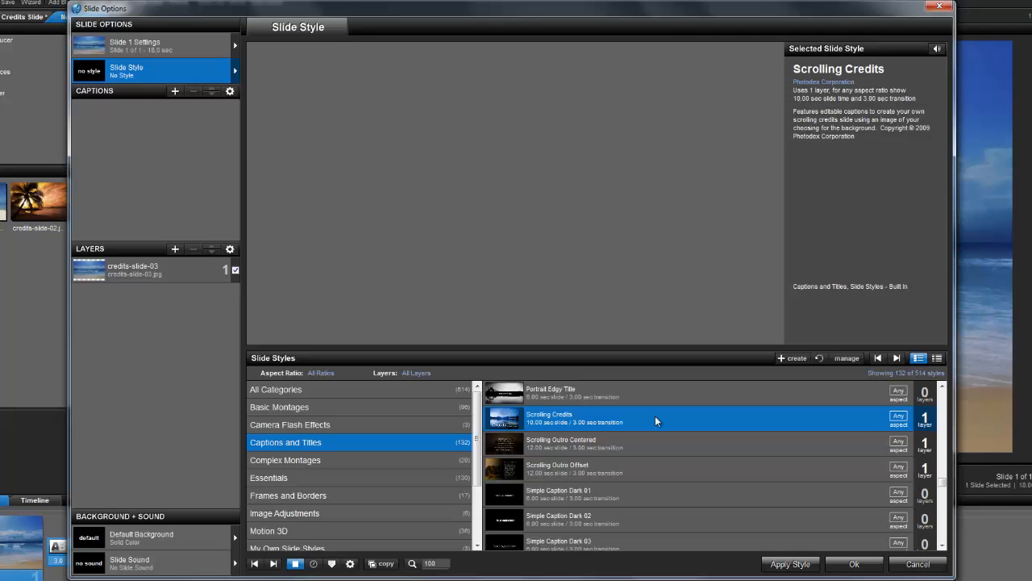
Choose the Scrolling Credits style and request applying it to the slide
click(790, 564)
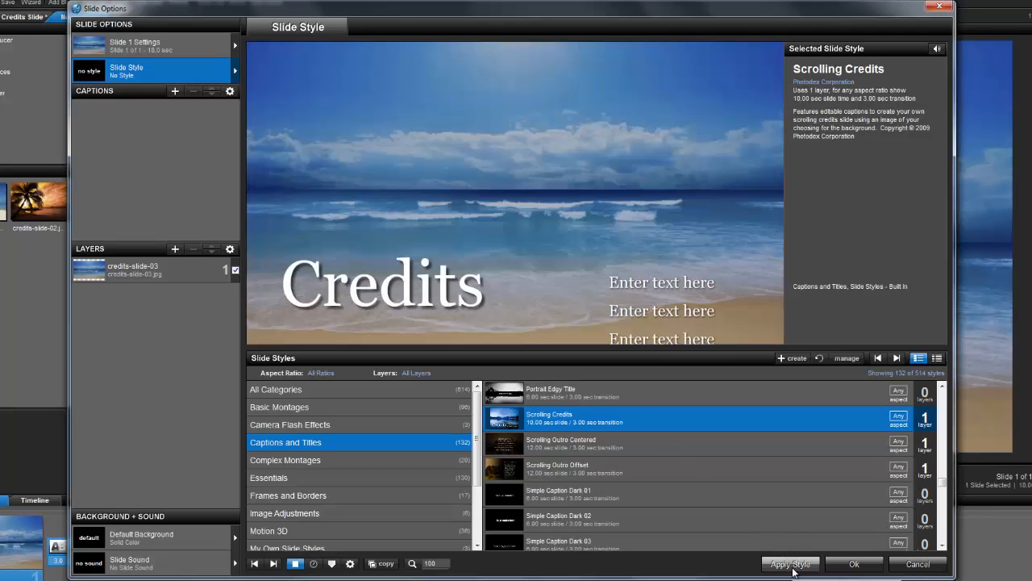
click(791, 565)
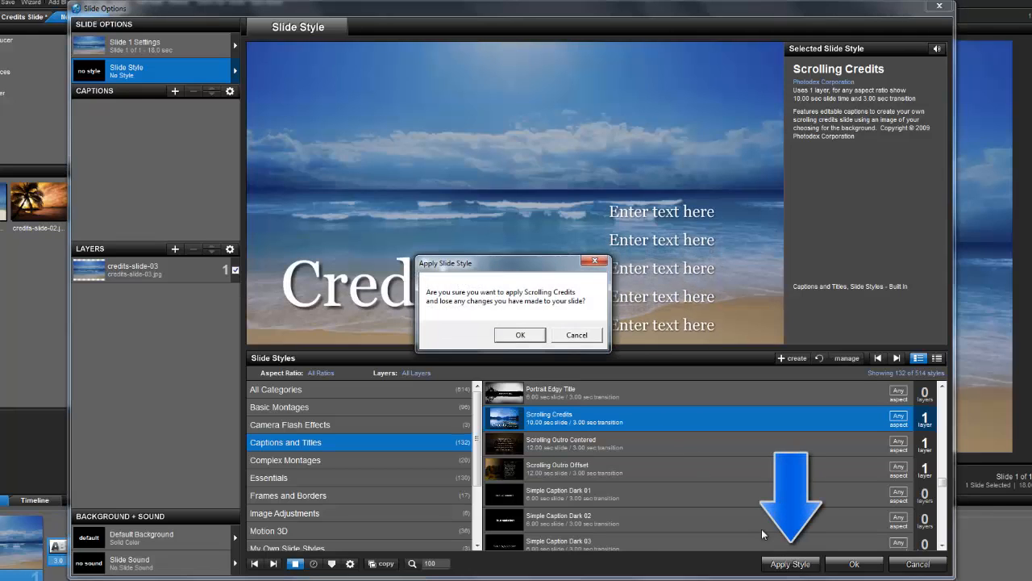
Confirm Scrolling Credits and retitle the Credits caption as 'Hawaii'
click(519, 334)
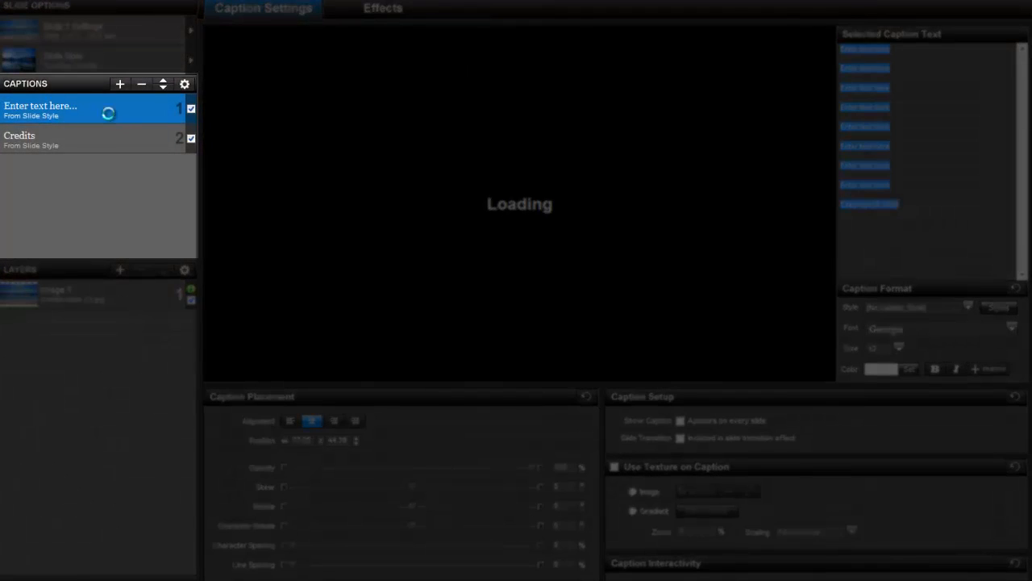
click(93, 139)
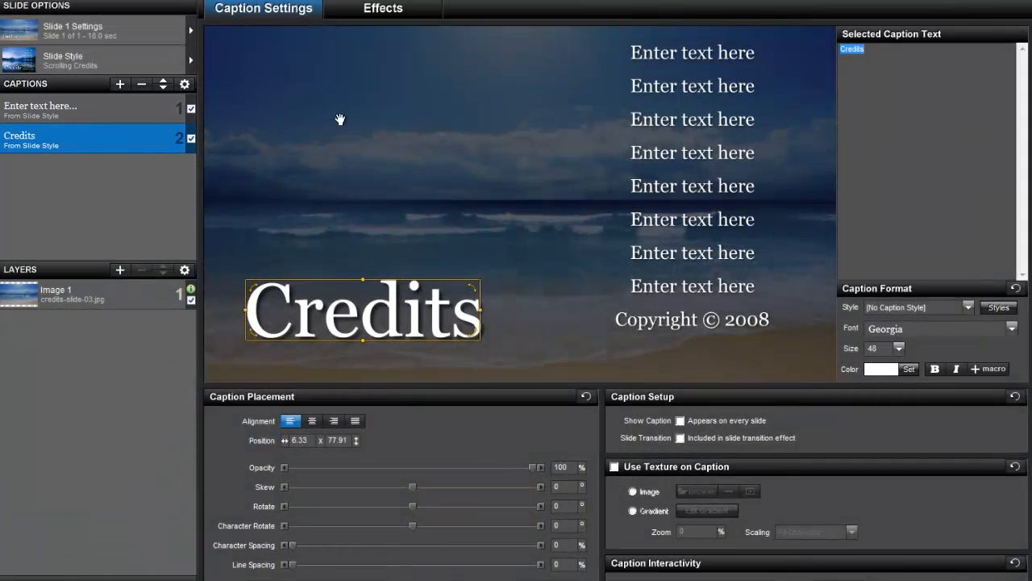
click(875, 48)
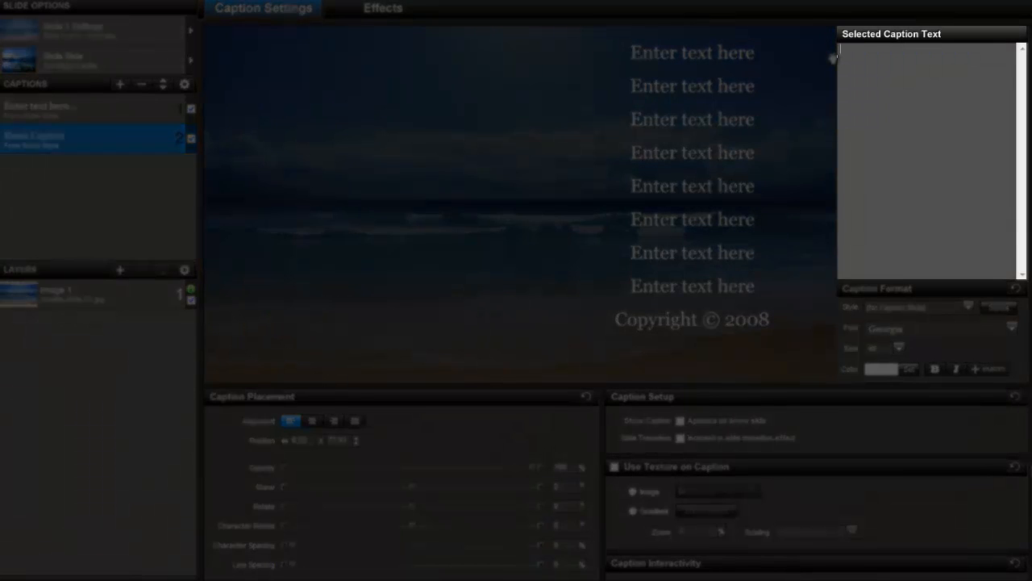
text(Ha)
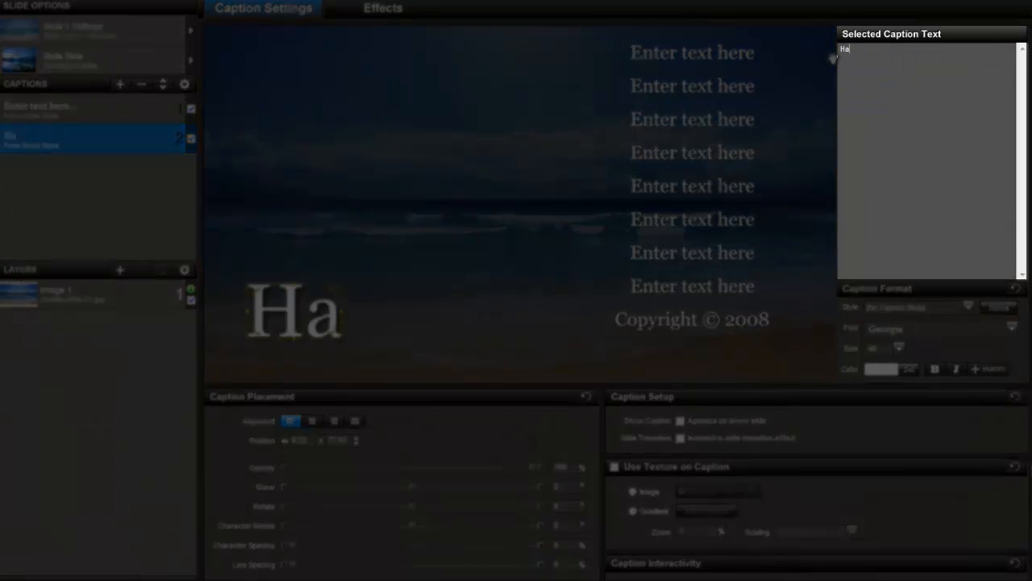
text(waii)
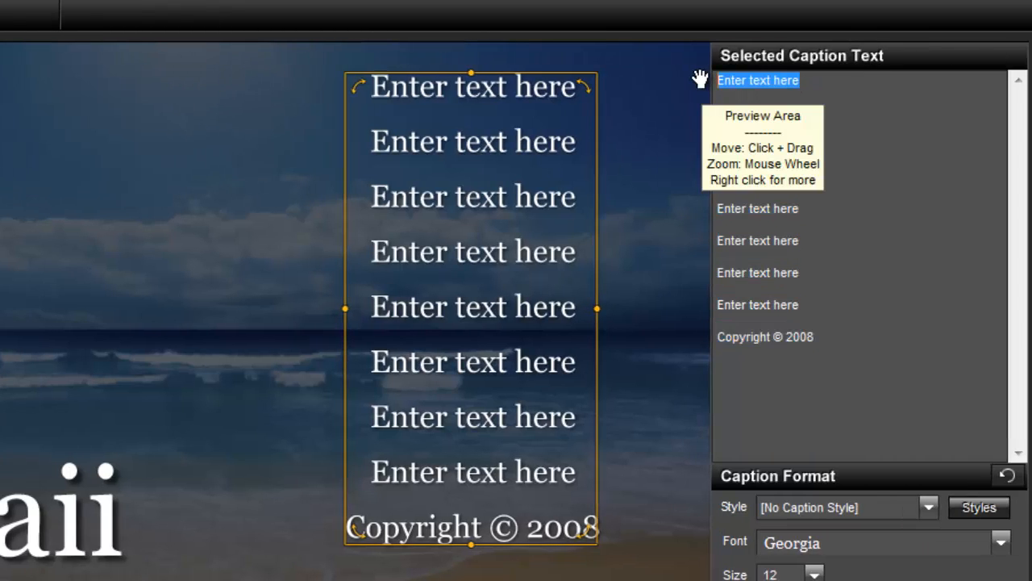
Start the credits with 'Thanks to:' and replace a placeholder credit line
text(Thanks to:)
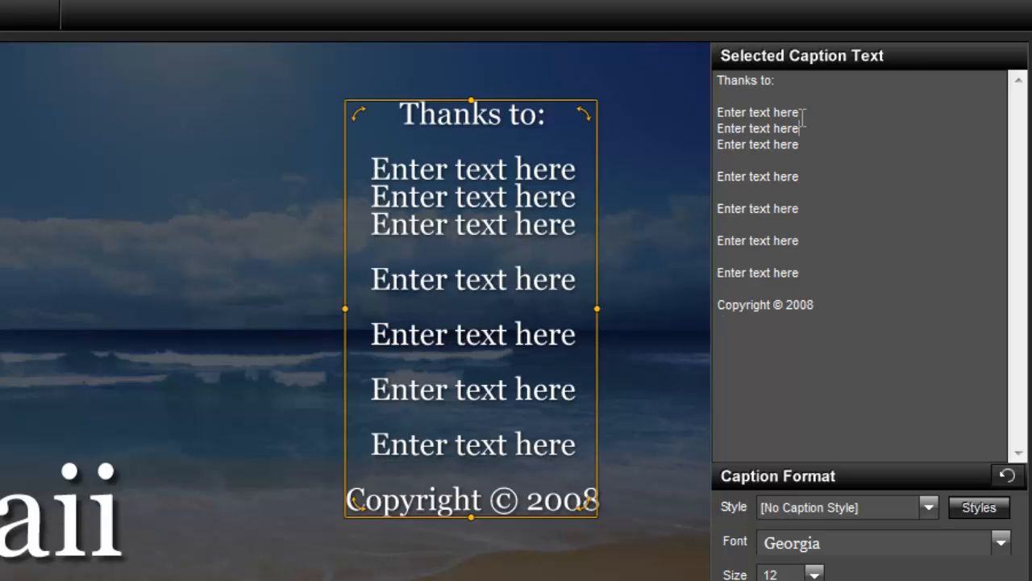
double_click(758, 113)
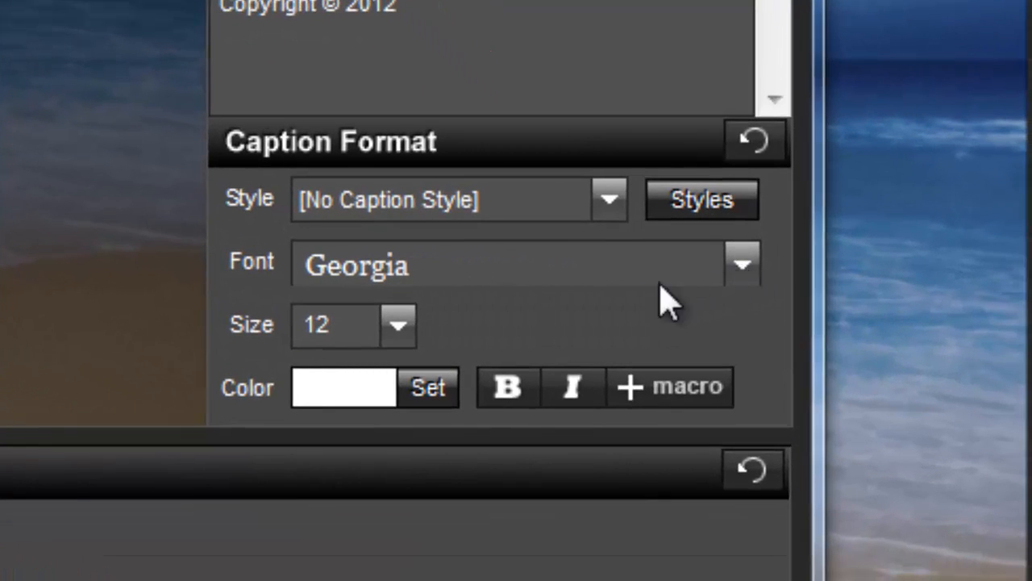
mouse_move(423, 355)
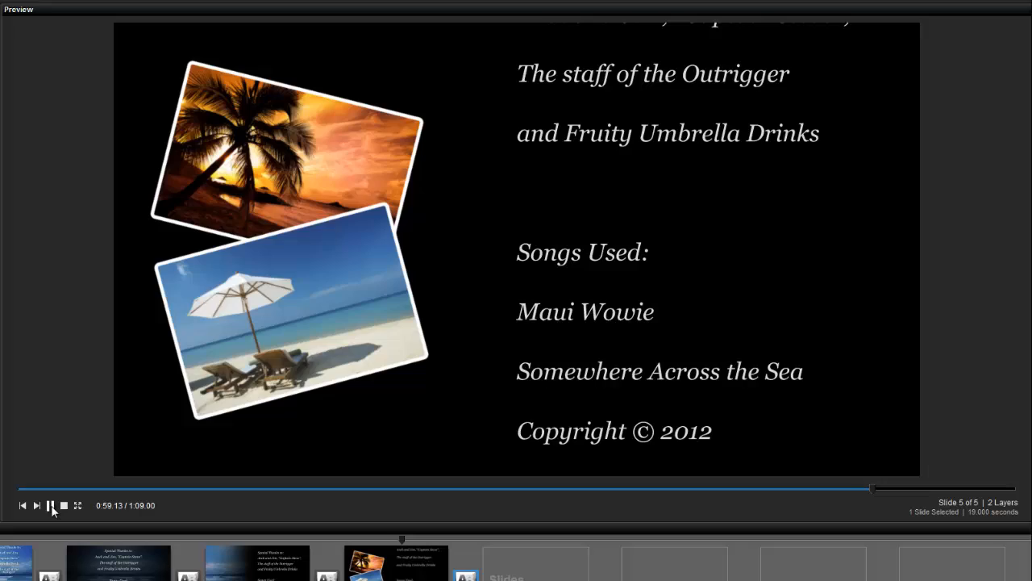
Pause the preview after watching the credits slide's text scroll
click(50, 505)
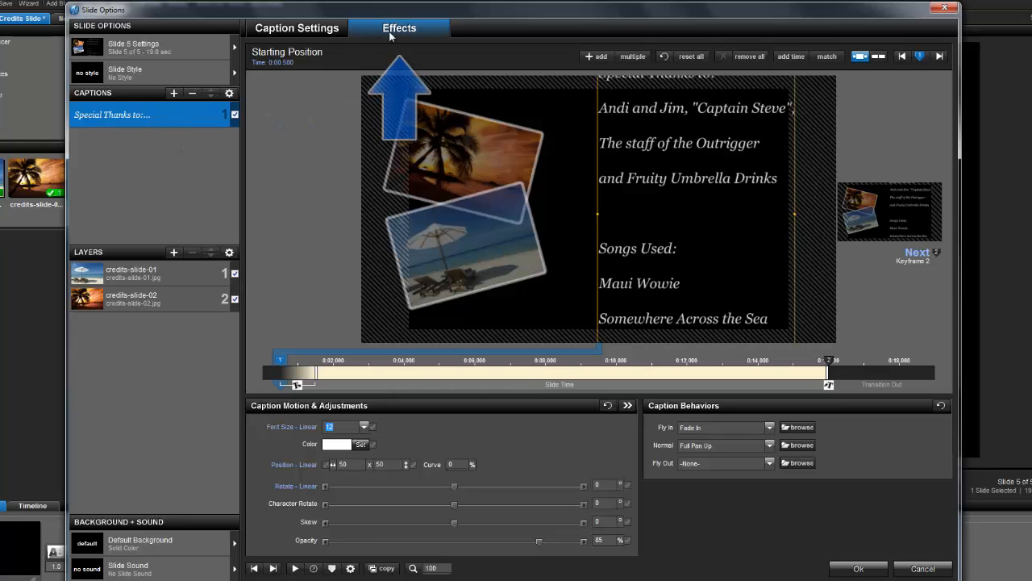
mouse_move(400, 30)
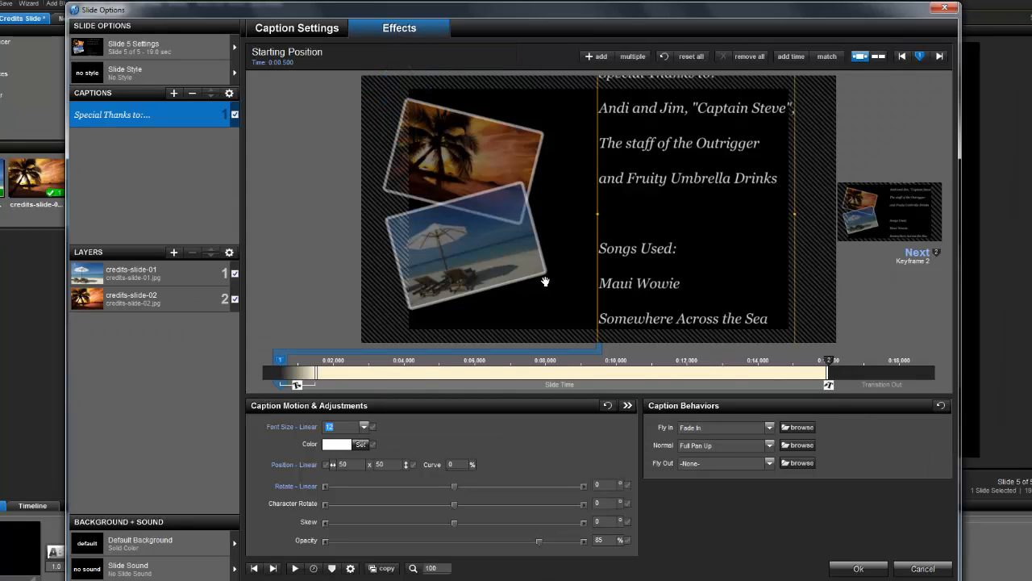
mouse_move(671, 417)
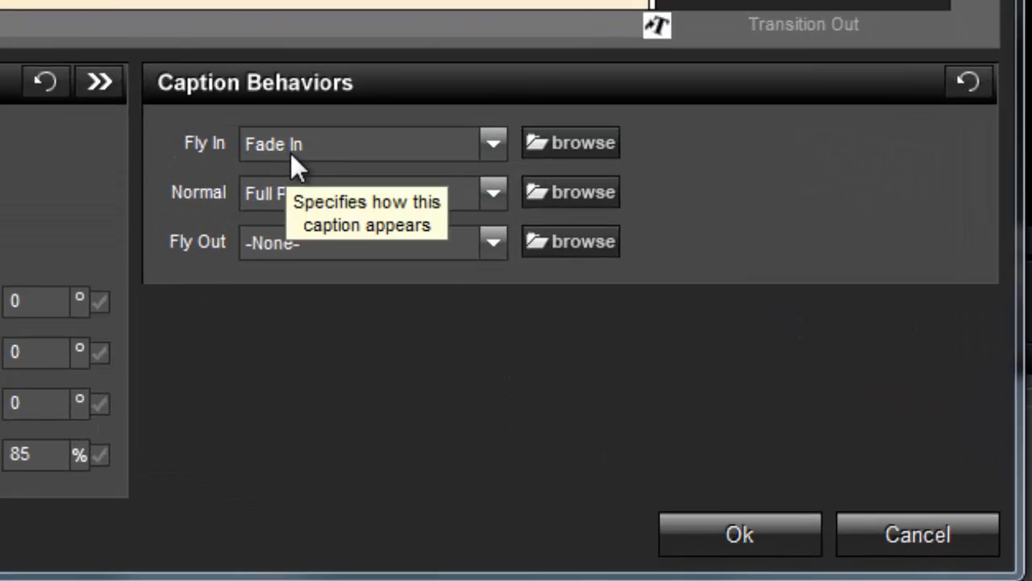
mouse_move(299, 261)
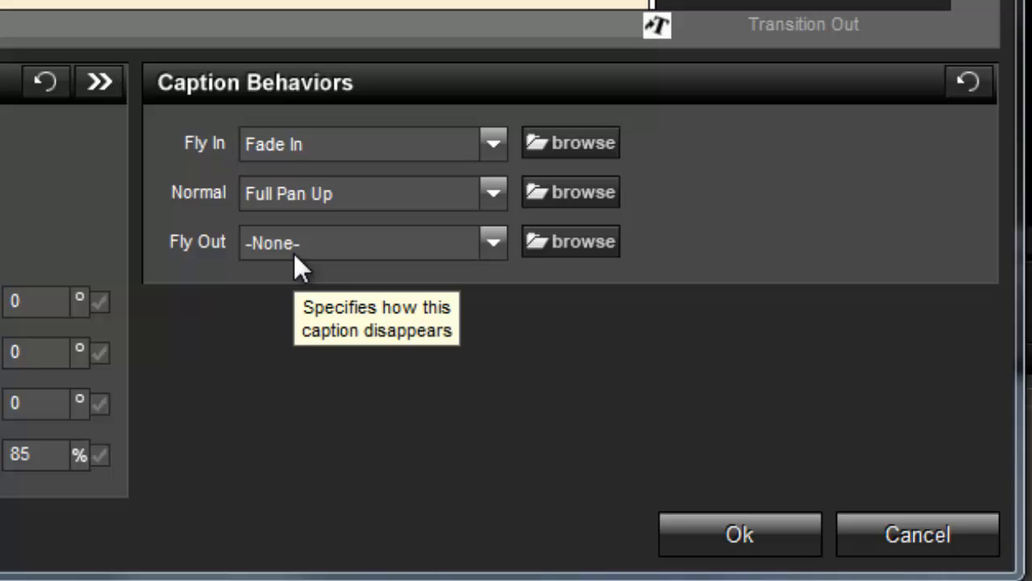
mouse_move(289, 213)
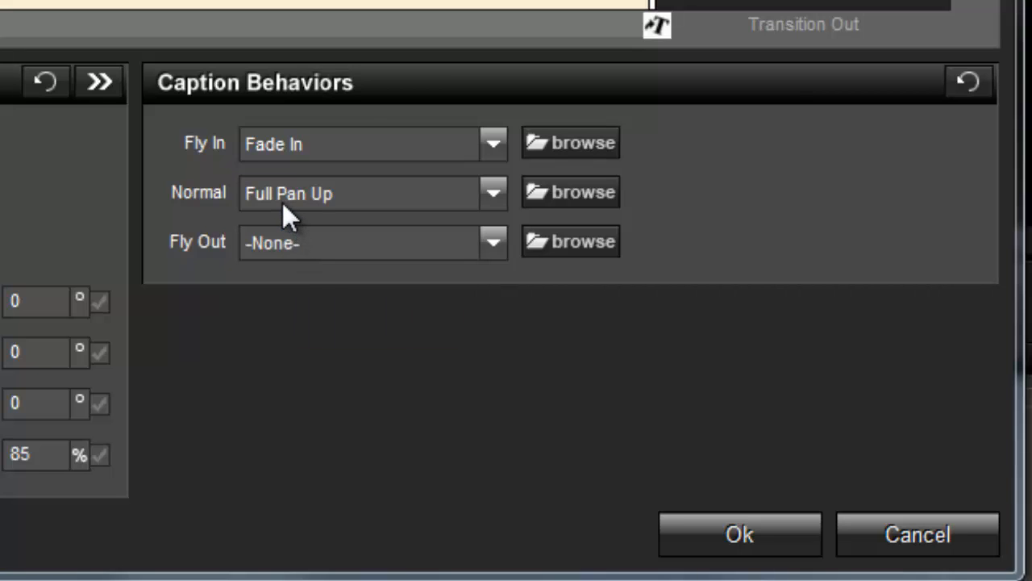
mouse_move(287, 213)
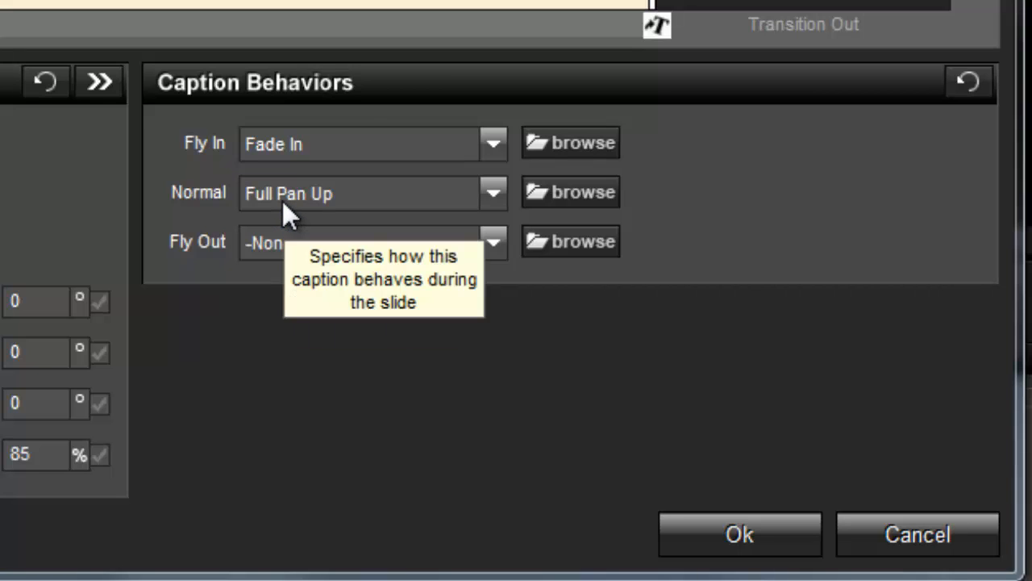
mouse_move(491, 209)
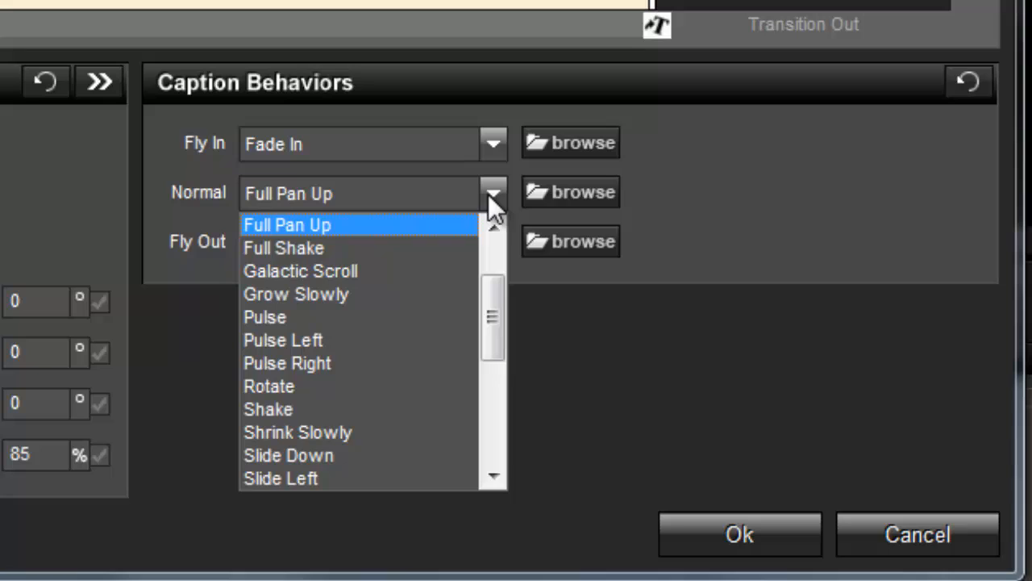
mouse_move(371, 242)
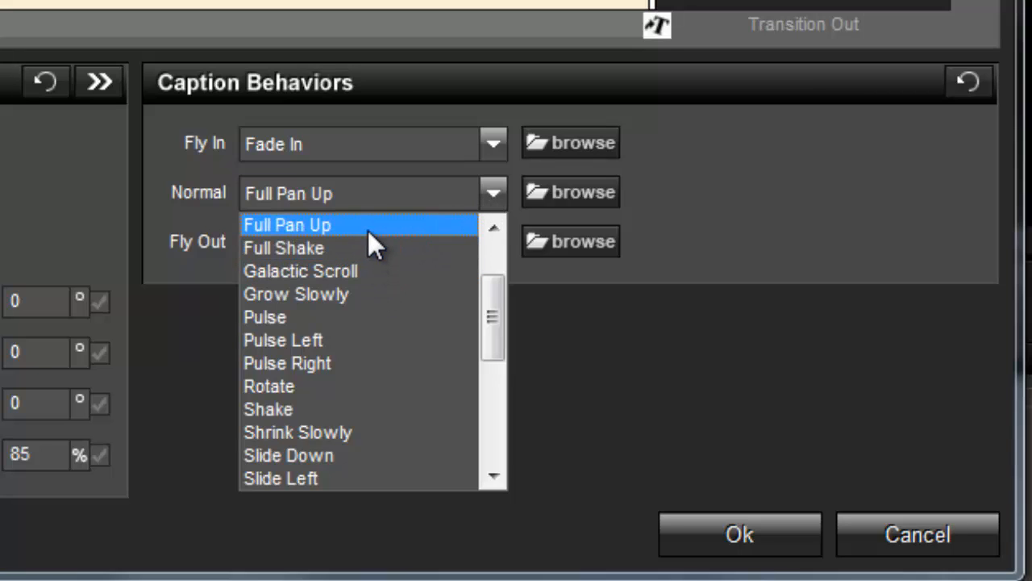
Keep Full Pan Up as the credits caption motion and confirm with Ok
click(287, 224)
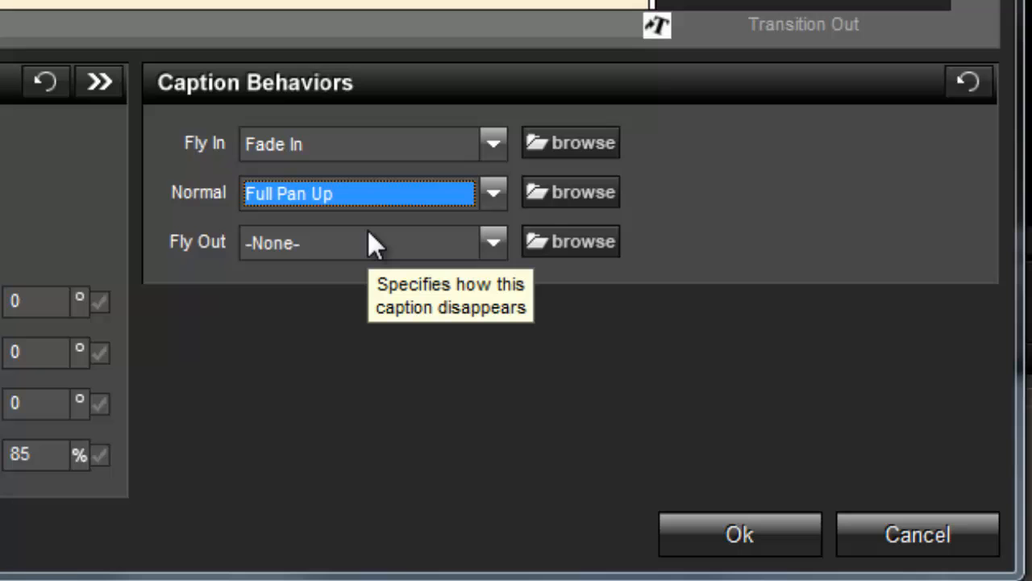
mouse_move(738, 534)
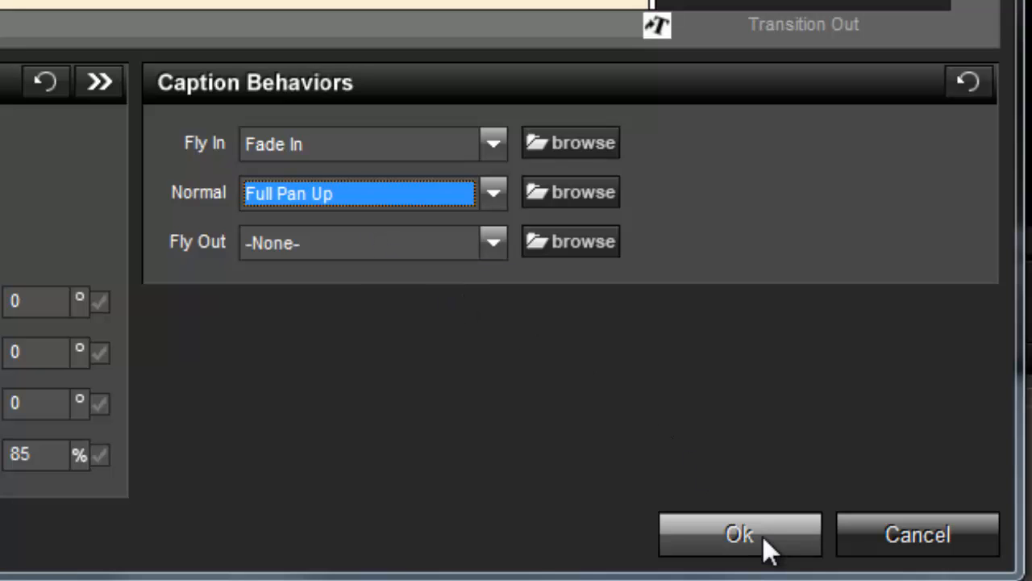
click(739, 534)
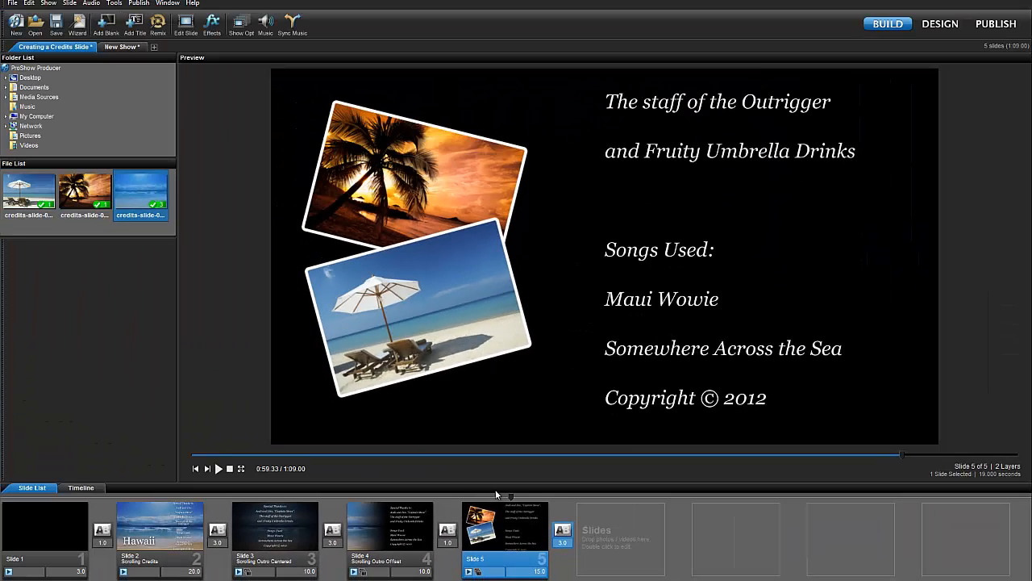